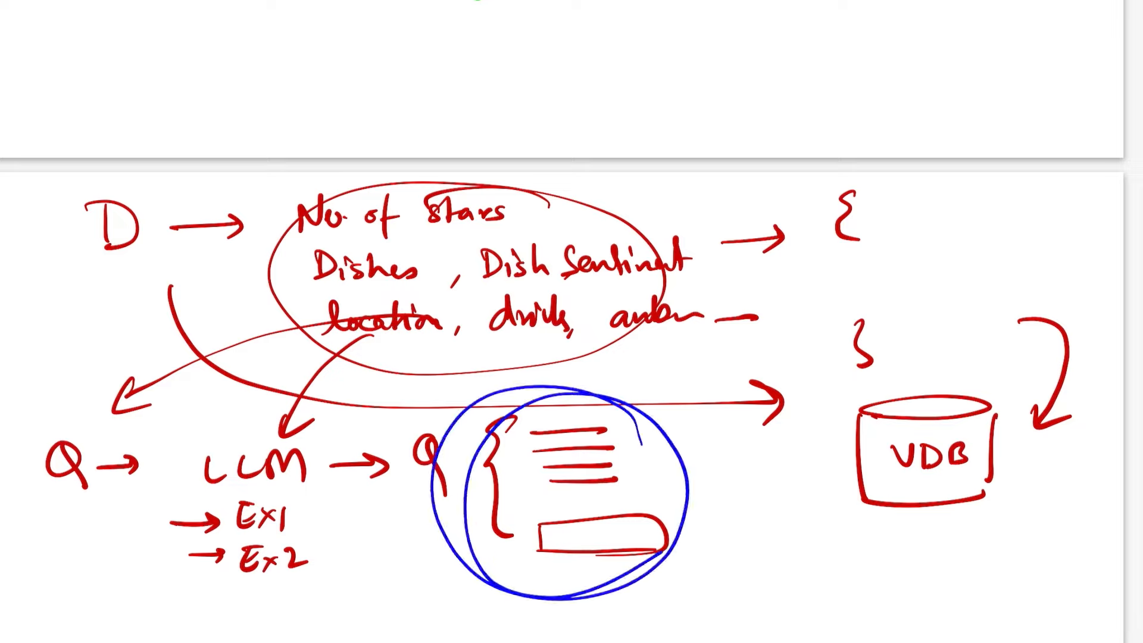
- Draw blue arrows from the circled query to the VDB and back from 800, plus a smiley face
drag(634, 452, 810, 460)
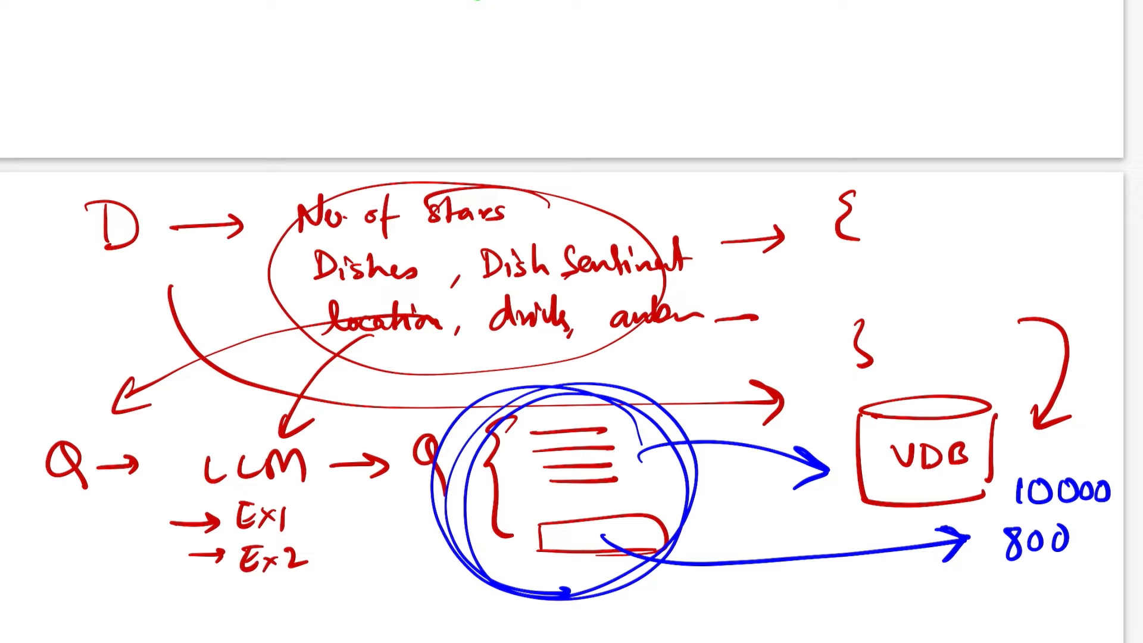
drag(1057, 564, 889, 612)
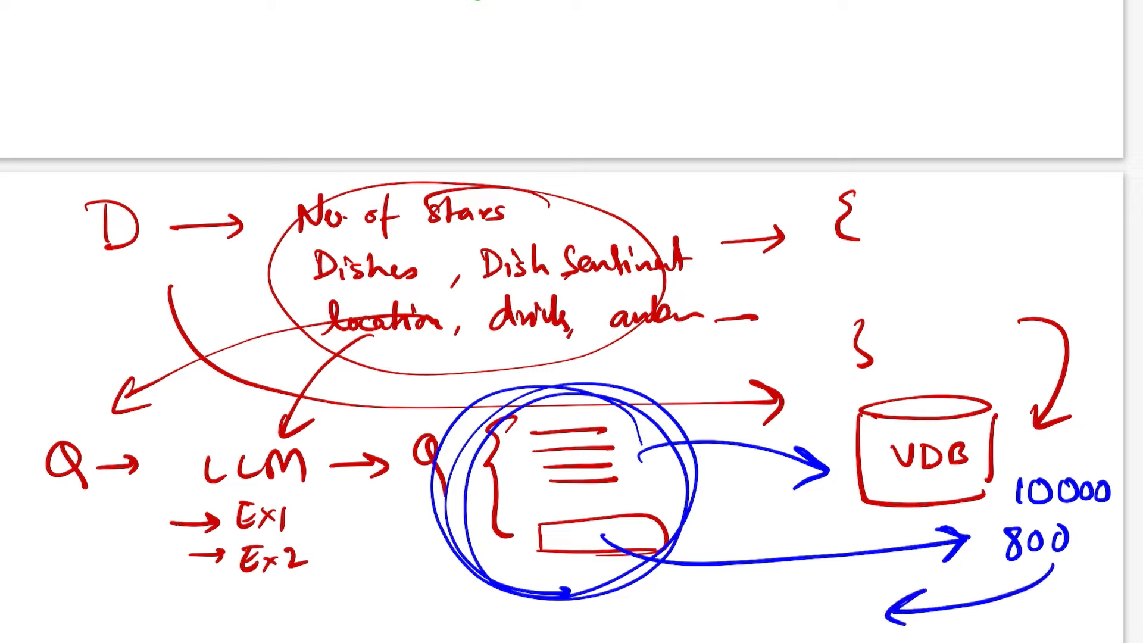
drag(801, 598, 845, 612)
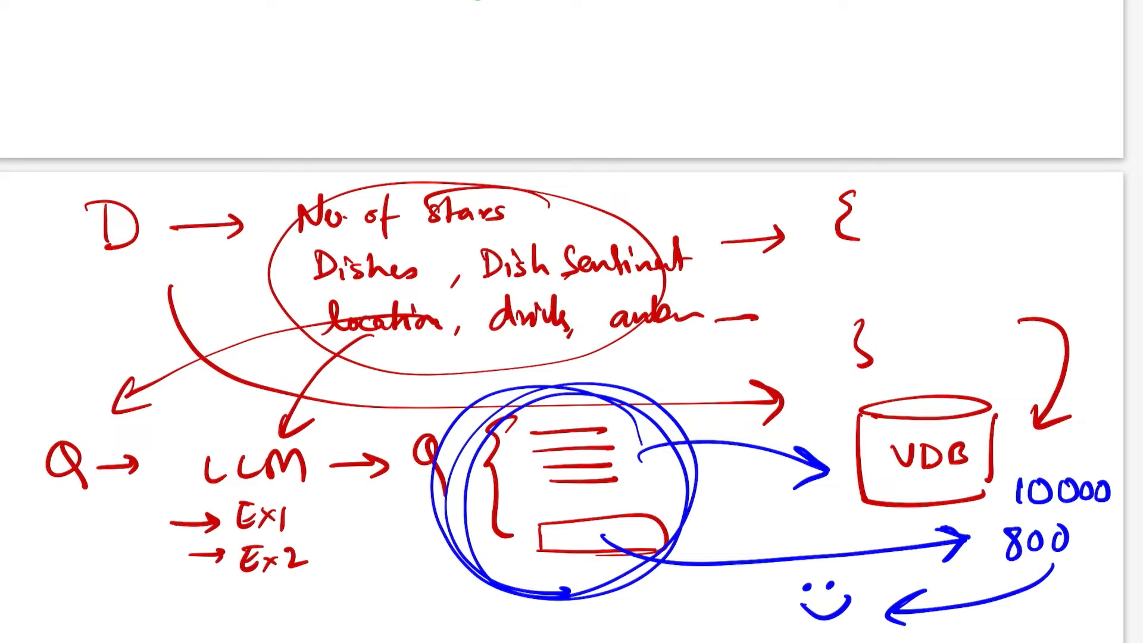